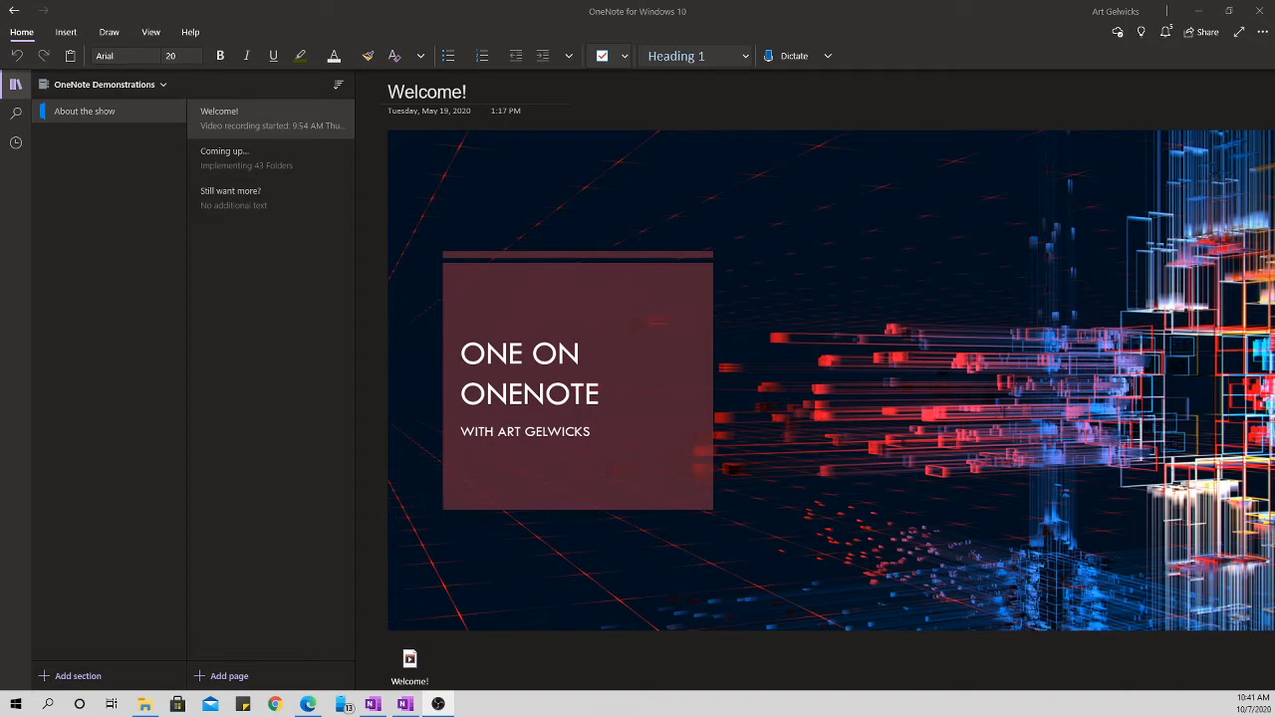
mouse_move(790, 503)
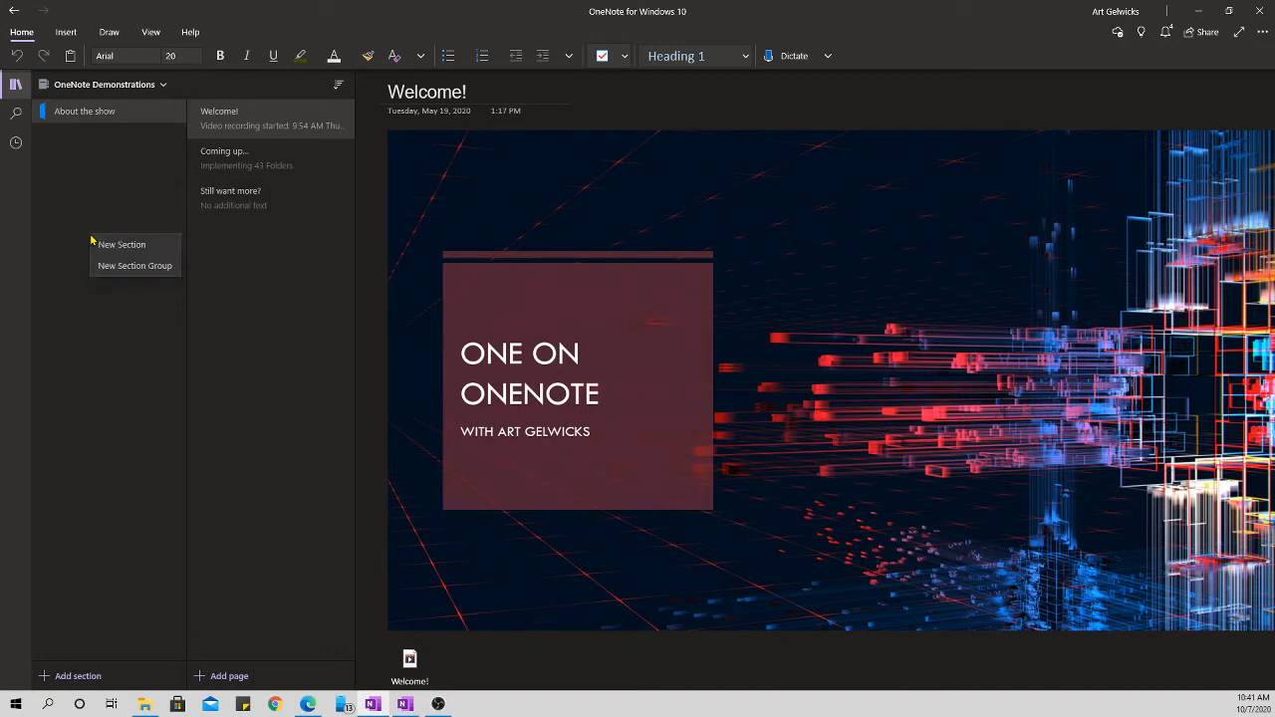
mouse_move(135, 266)
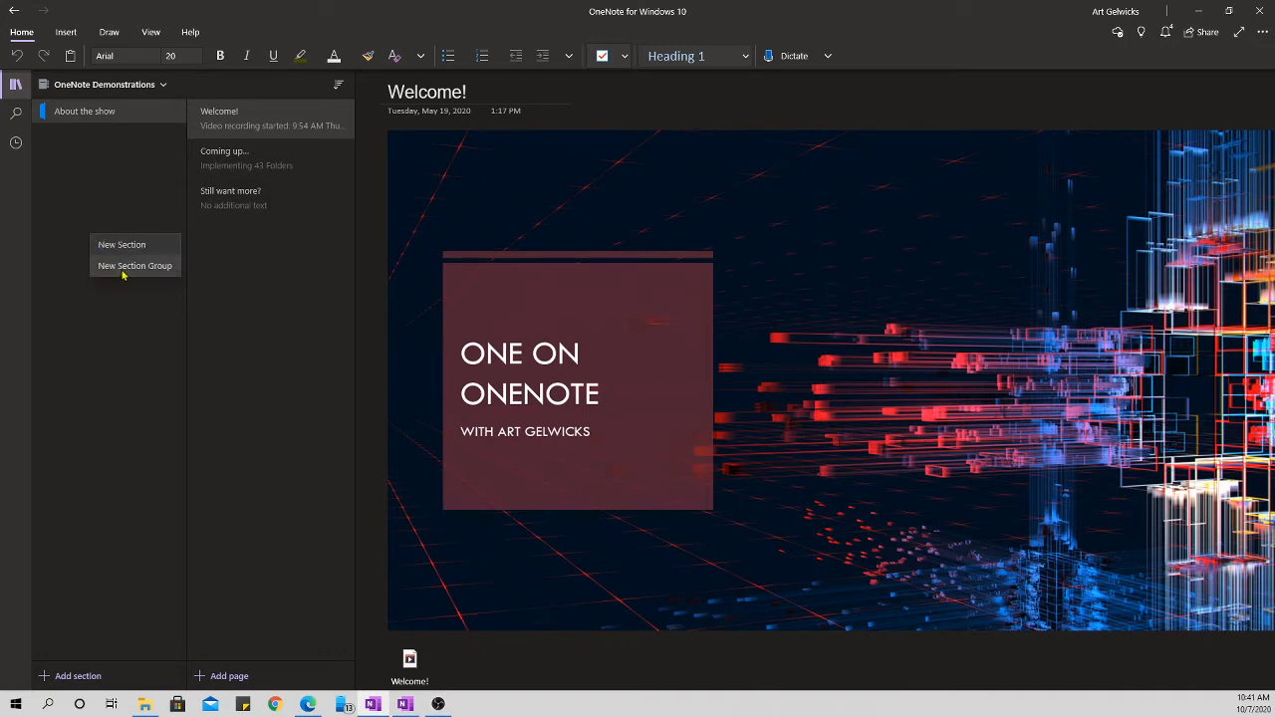
- Create New Section Group 1 containing New Section 1 with an untitled page
left_click(134, 265)
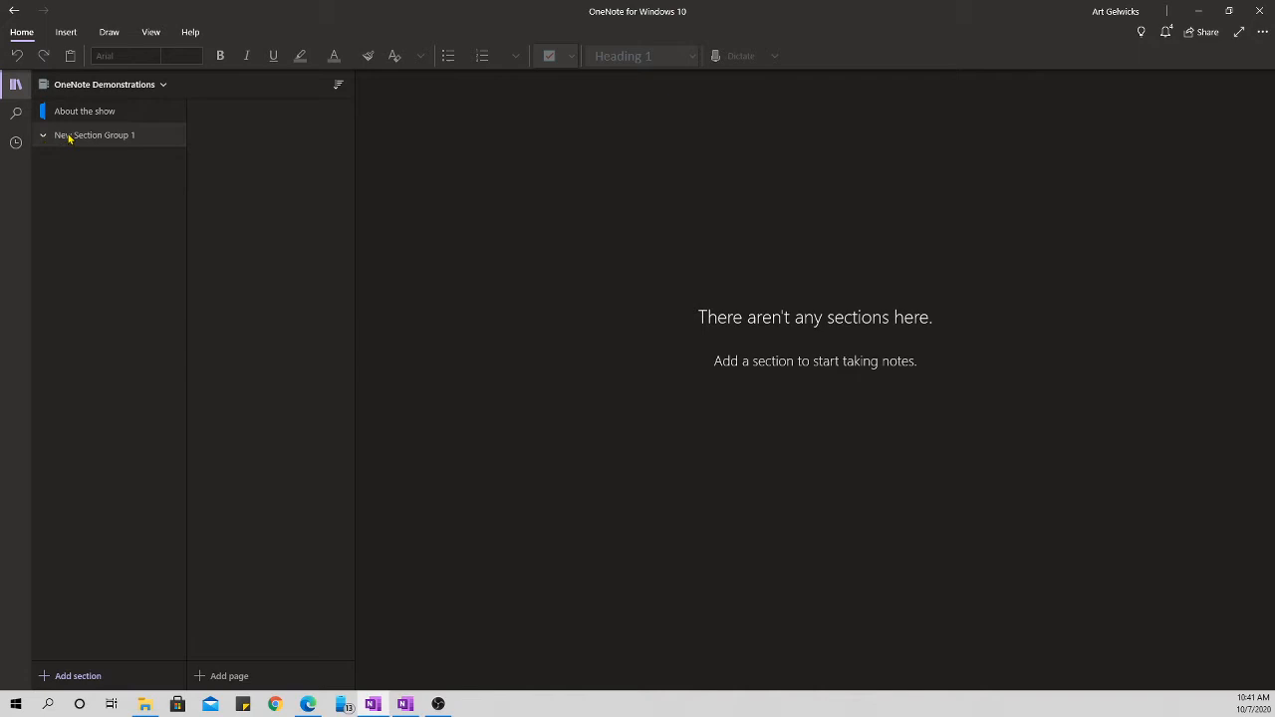
left_click(71, 675)
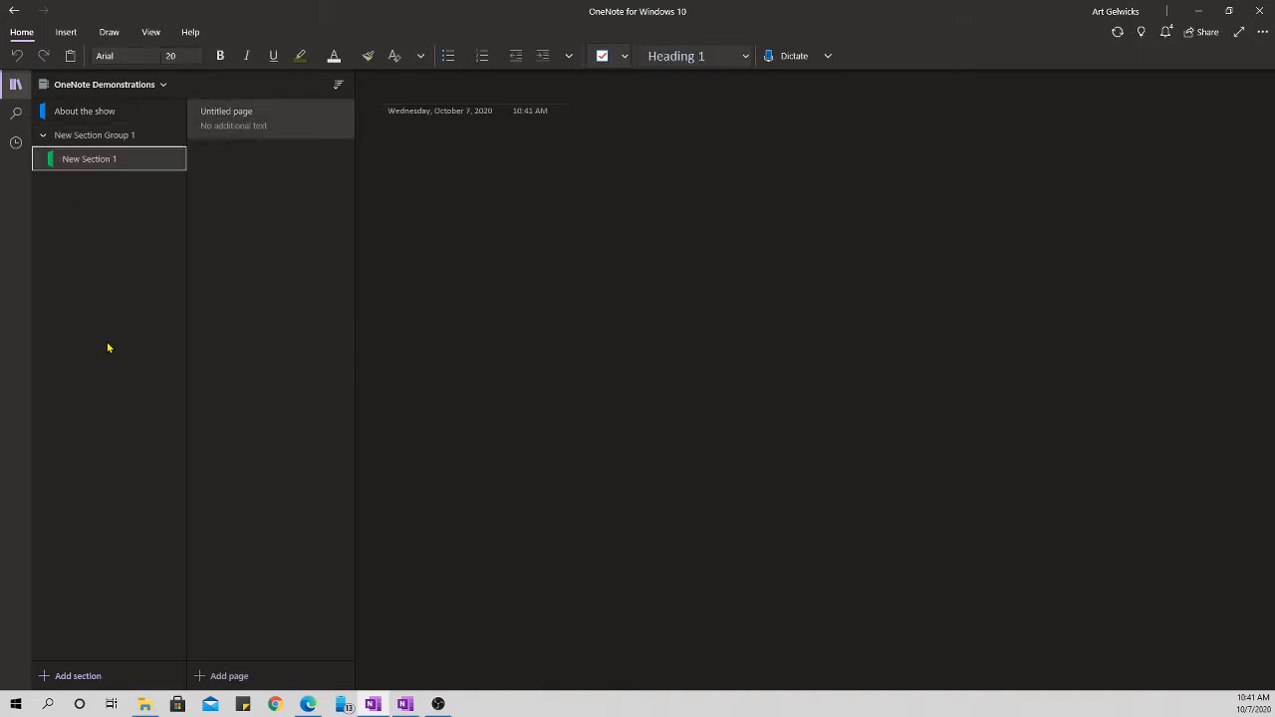
mouse_move(118, 256)
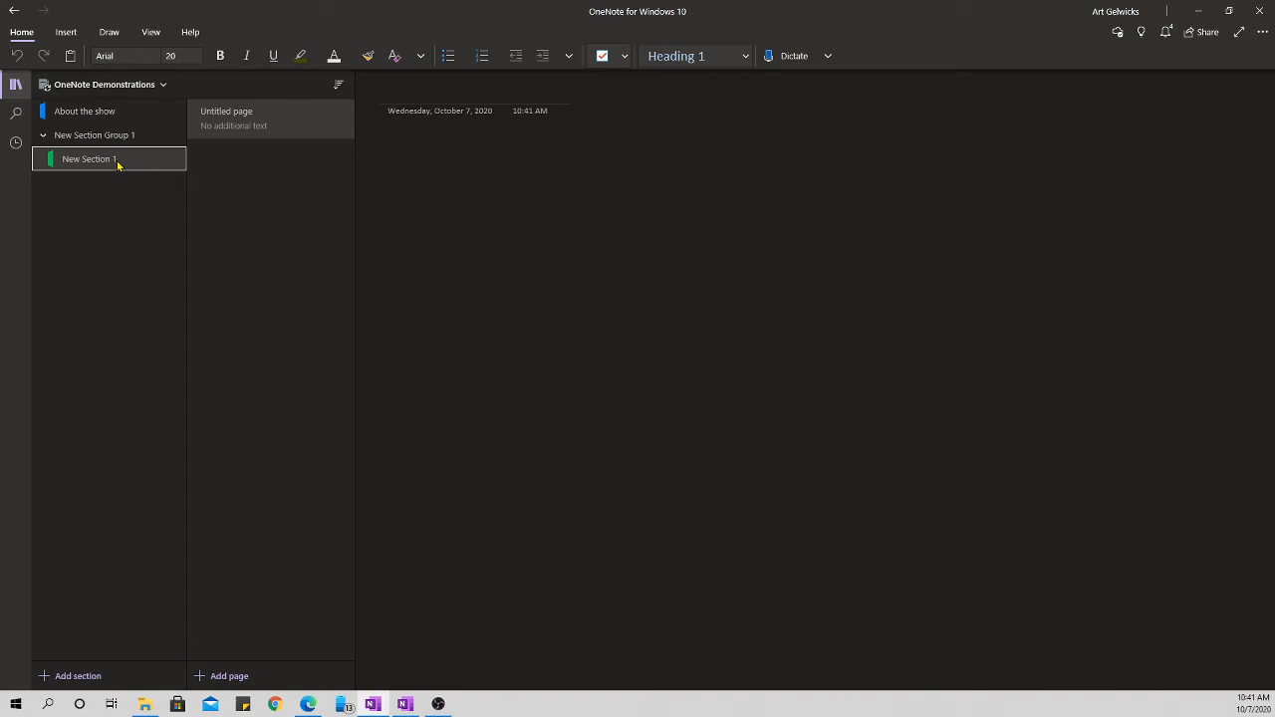
mouse_move(141, 296)
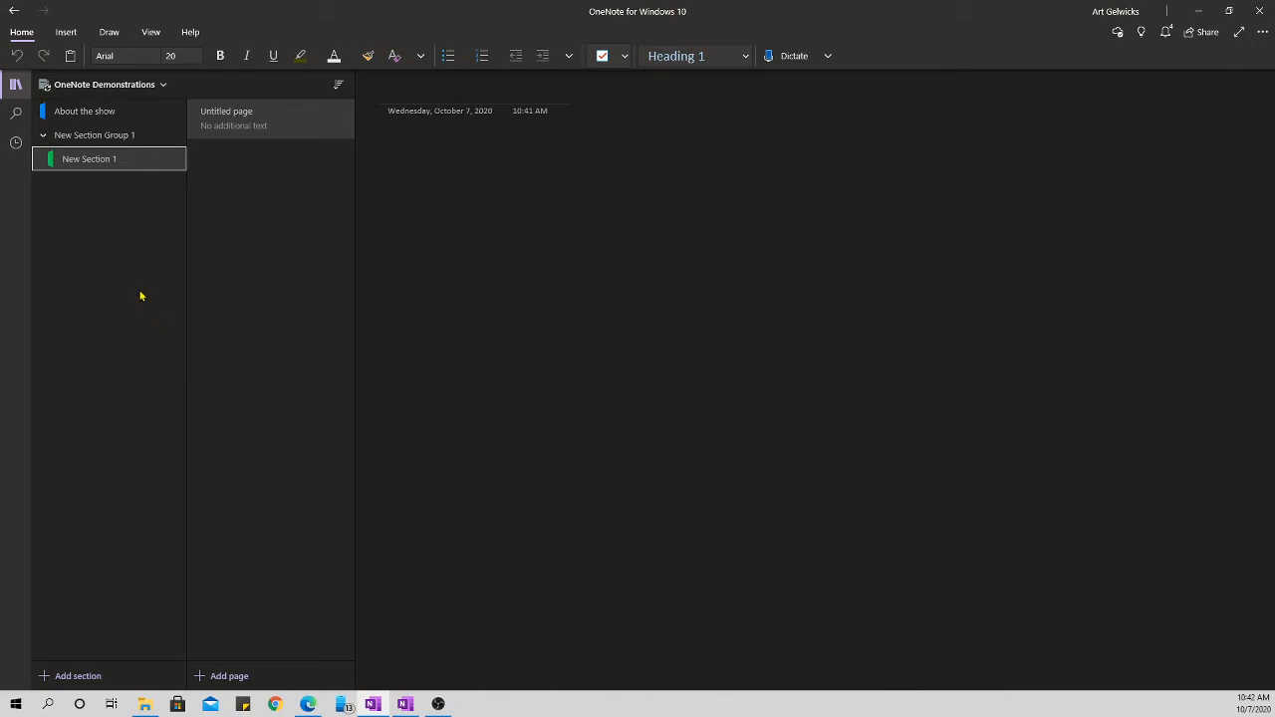
mouse_move(172, 172)
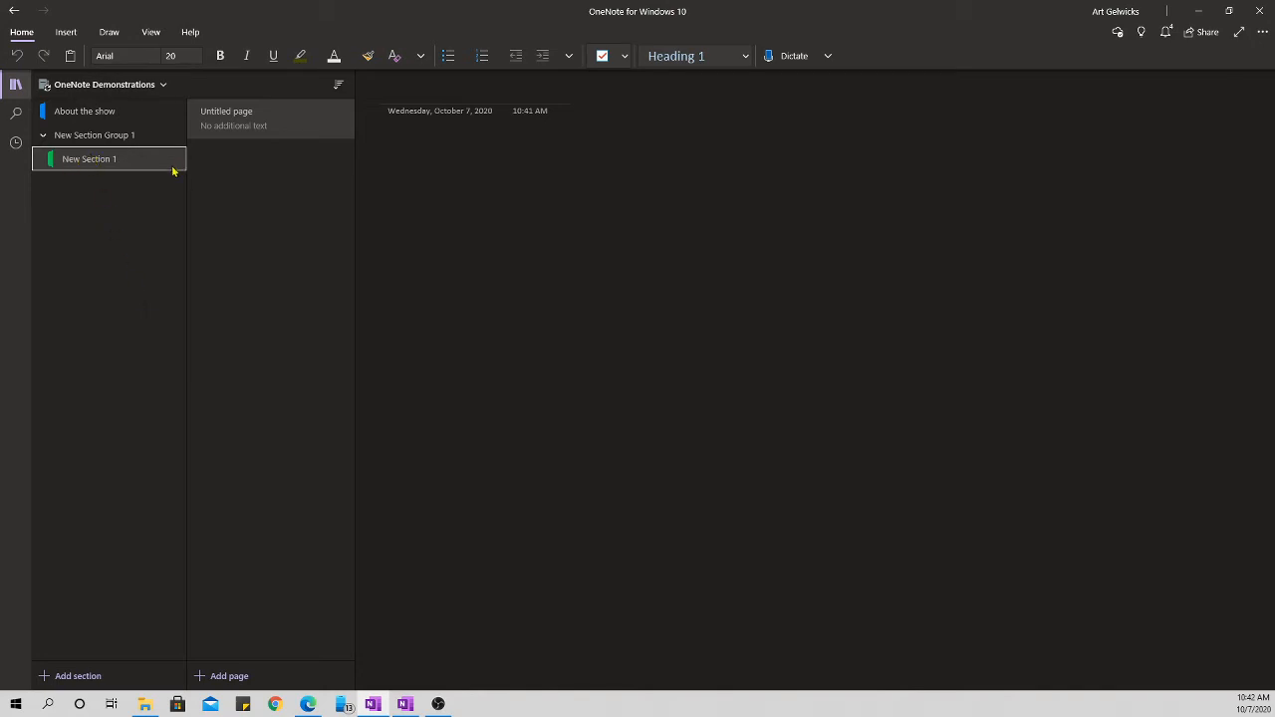
- Create New Section Group 2 nested in the first and add two sections to it
right_click(88, 158)
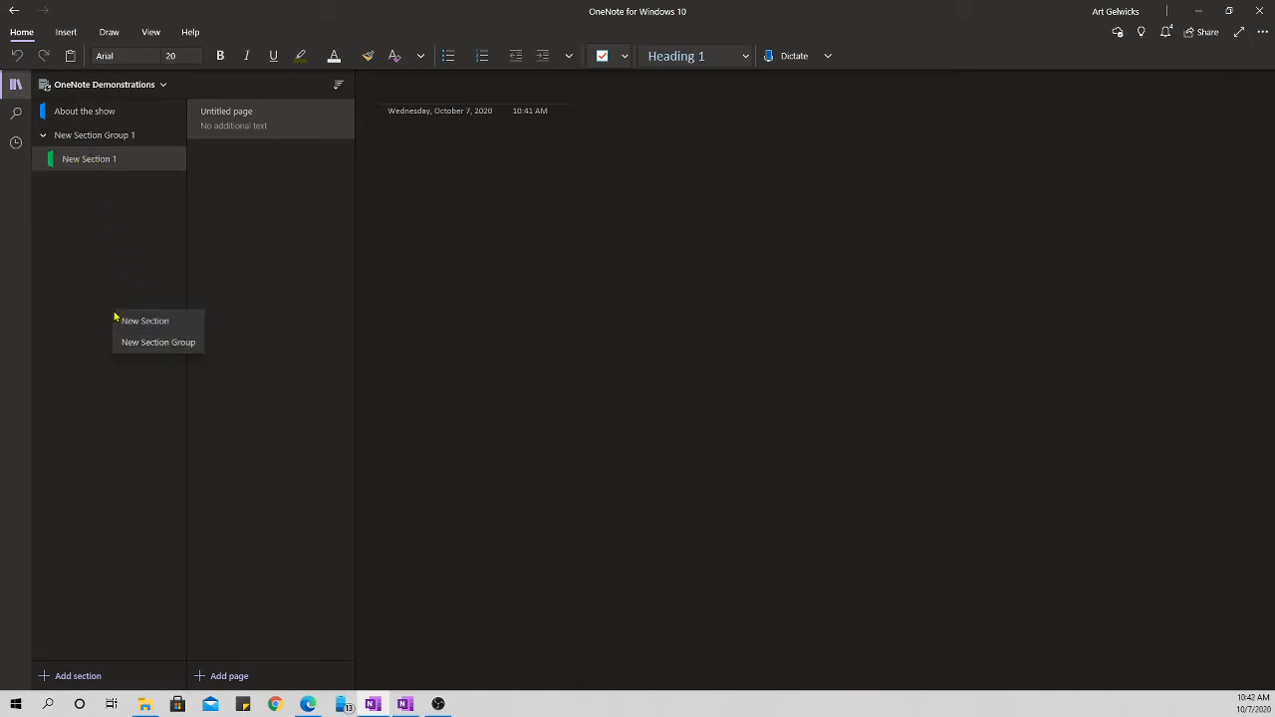
left_click(158, 342)
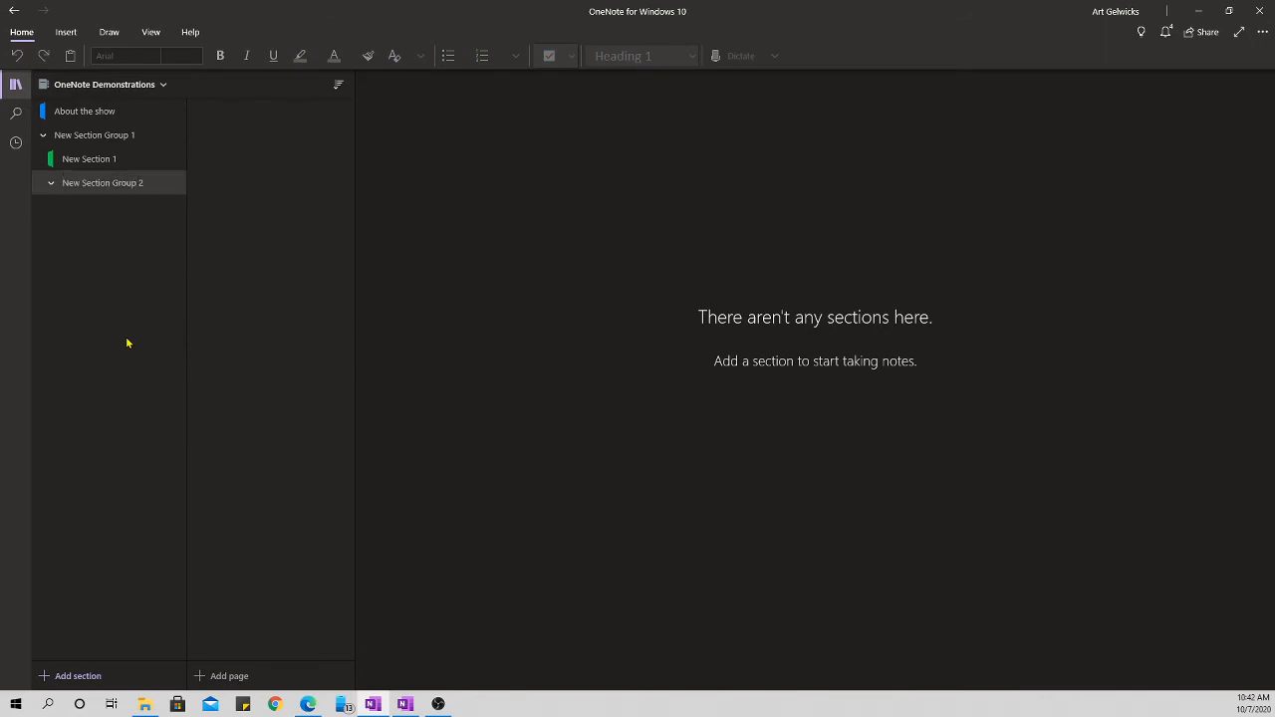
left_click(78, 676)
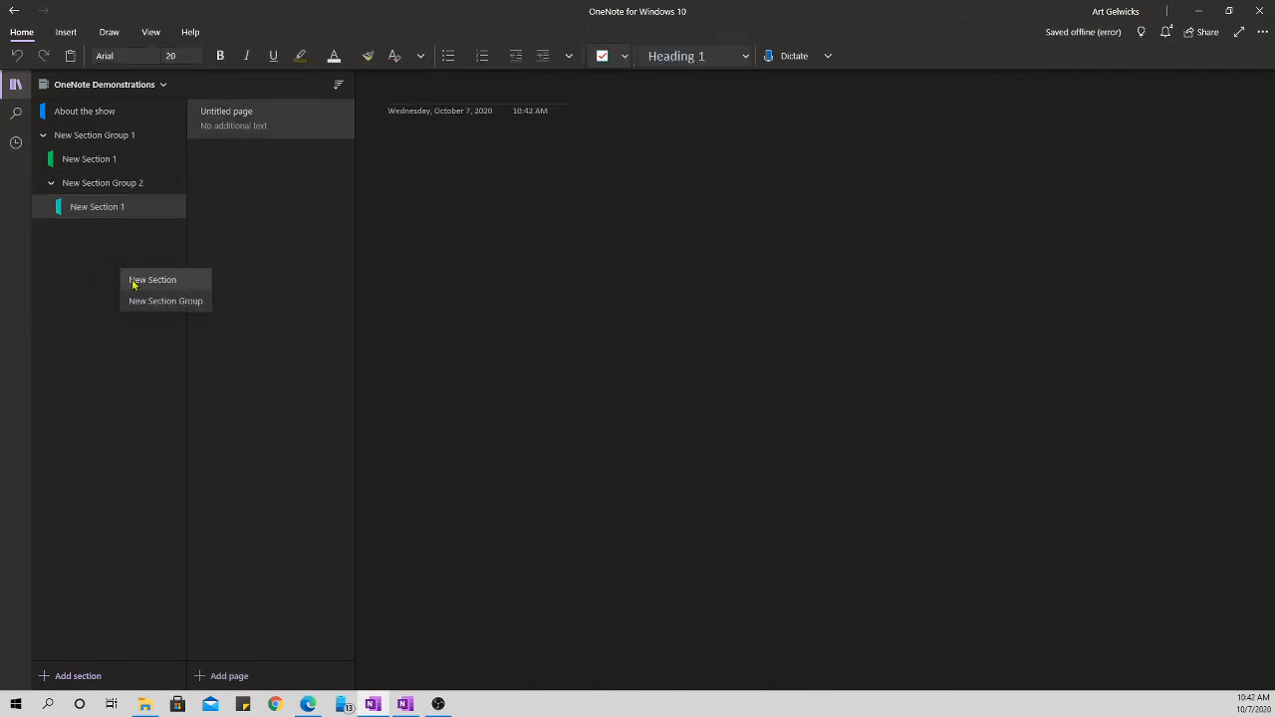
left_click(152, 280)
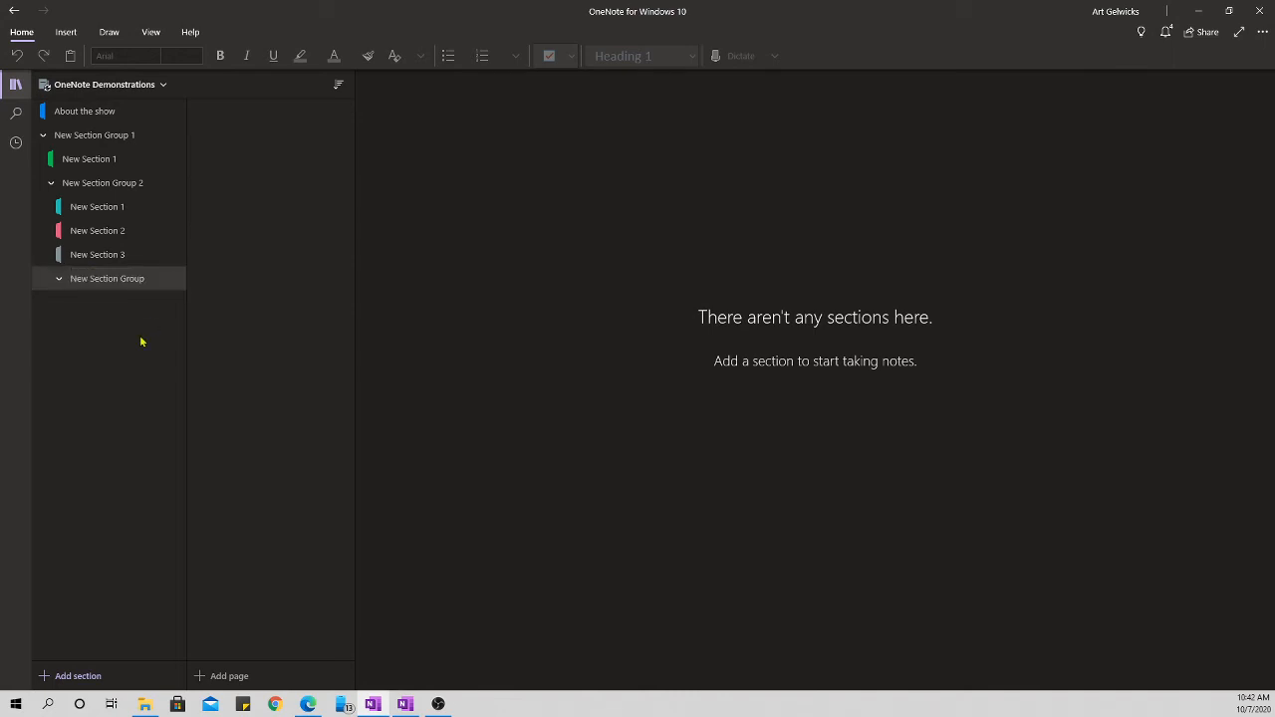
- Collapse and re-expand the empty section group nested inside New Section Group 2
left_click(59, 278)
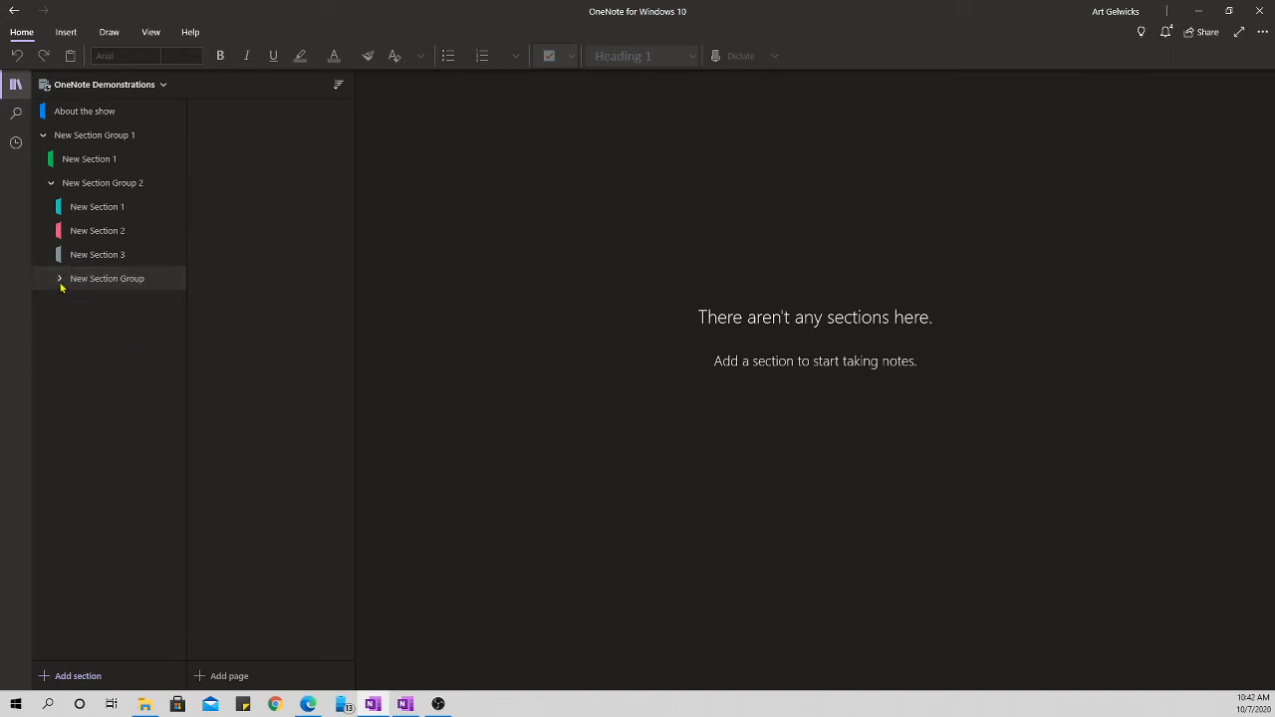
left_click(59, 278)
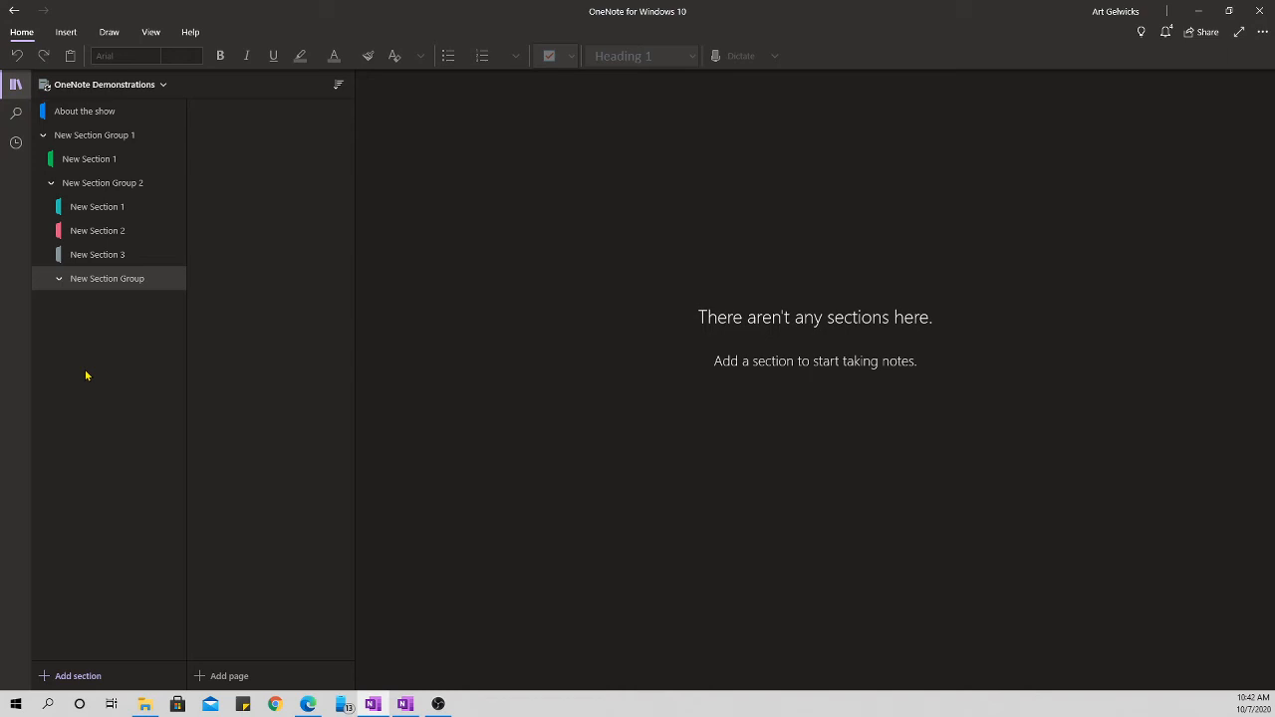
- Add New Section 1, 2 and 3 to the third-level nested section group
right_click(107, 278)
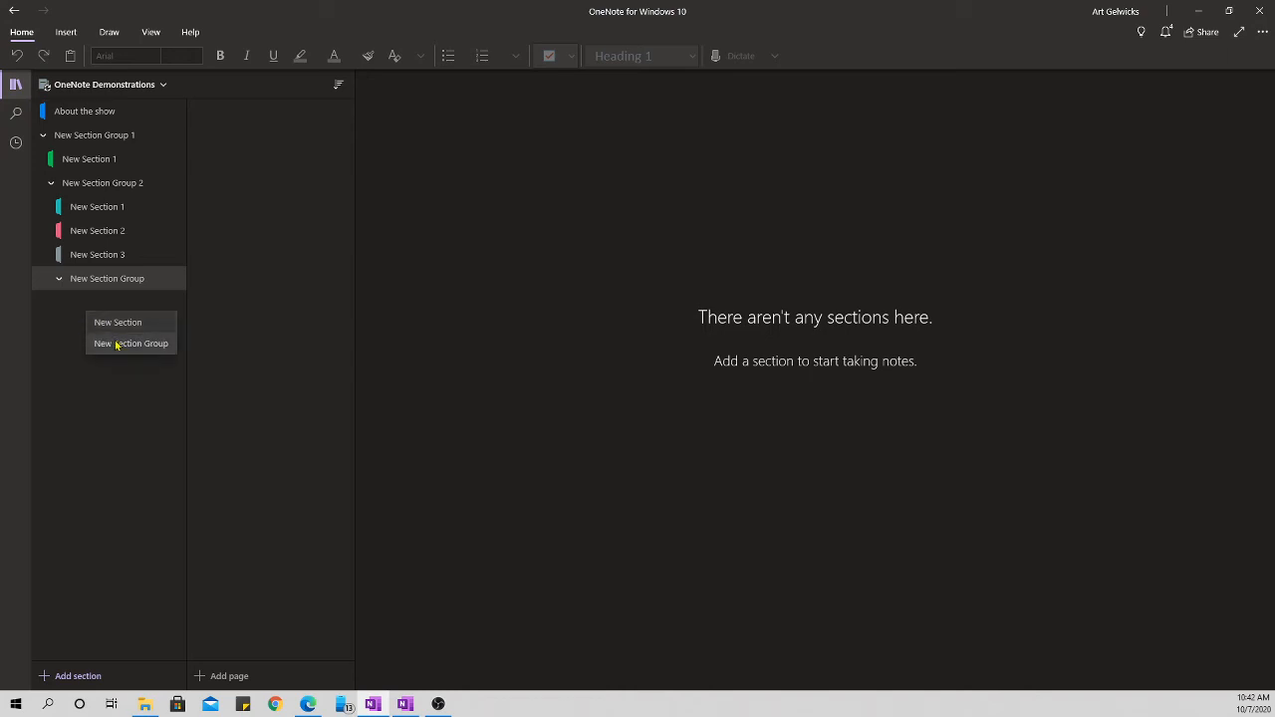
left_click(117, 322)
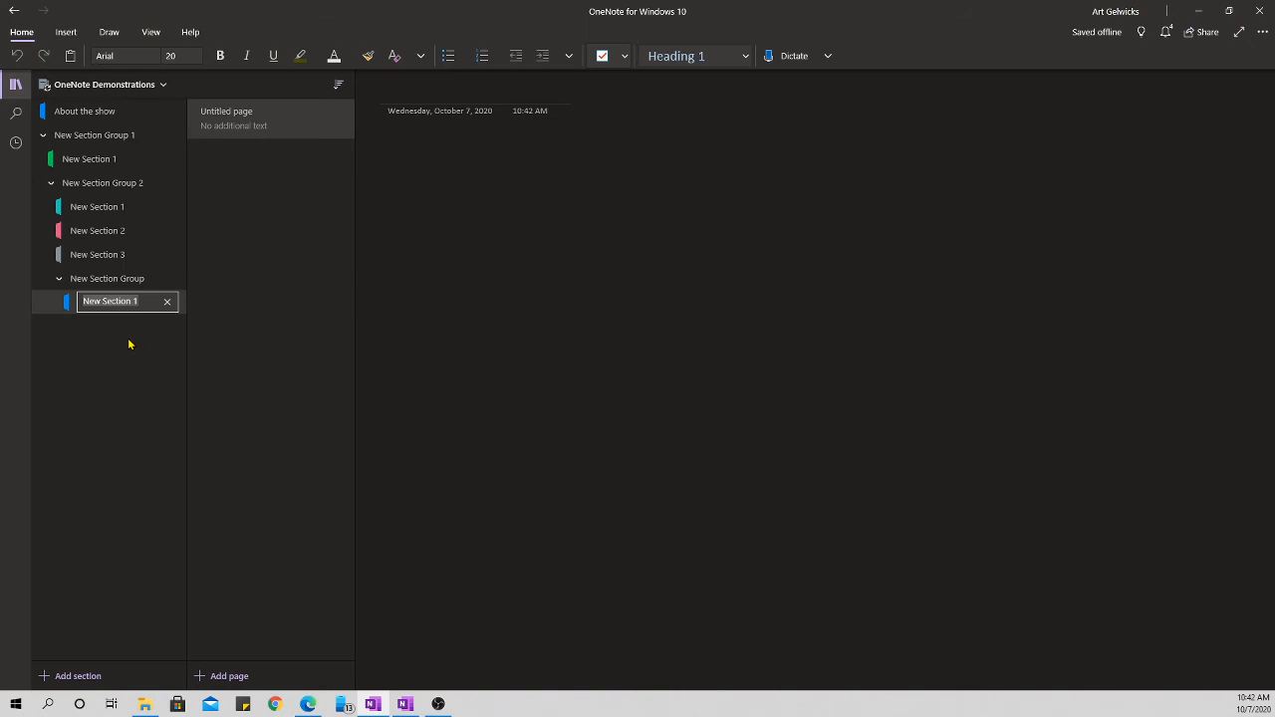
left_click(70, 676)
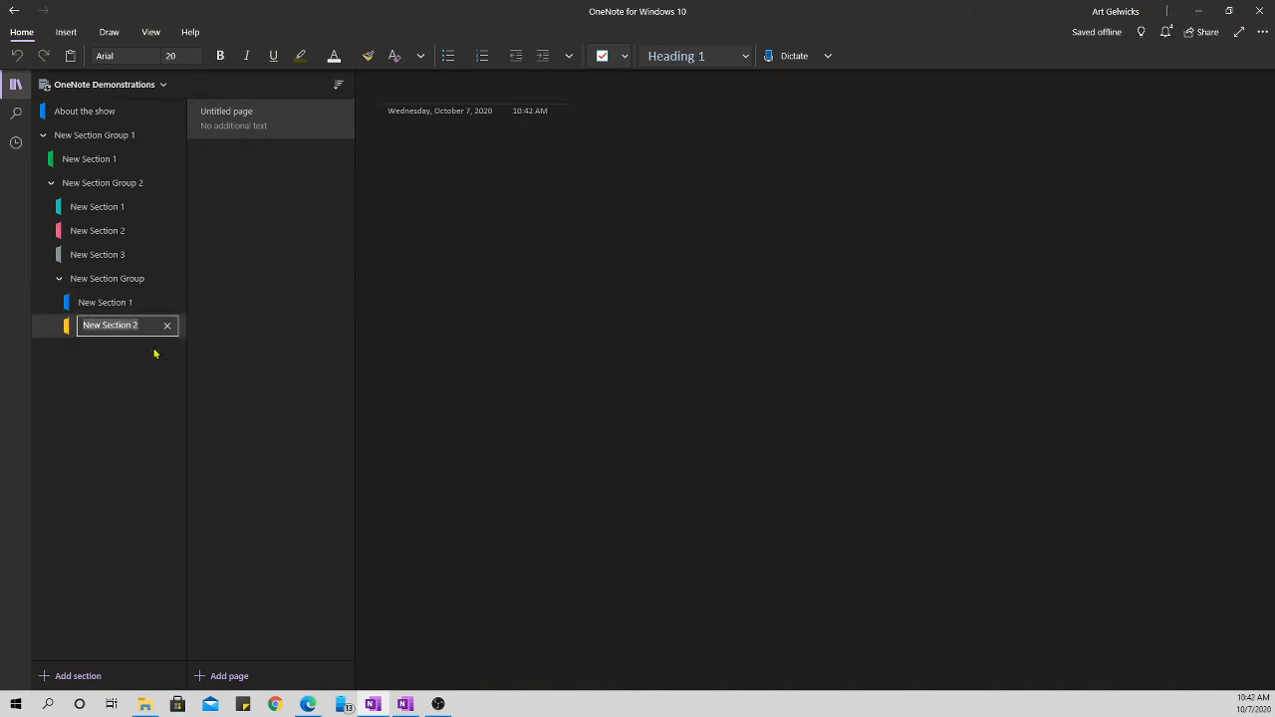
right_click(109, 344)
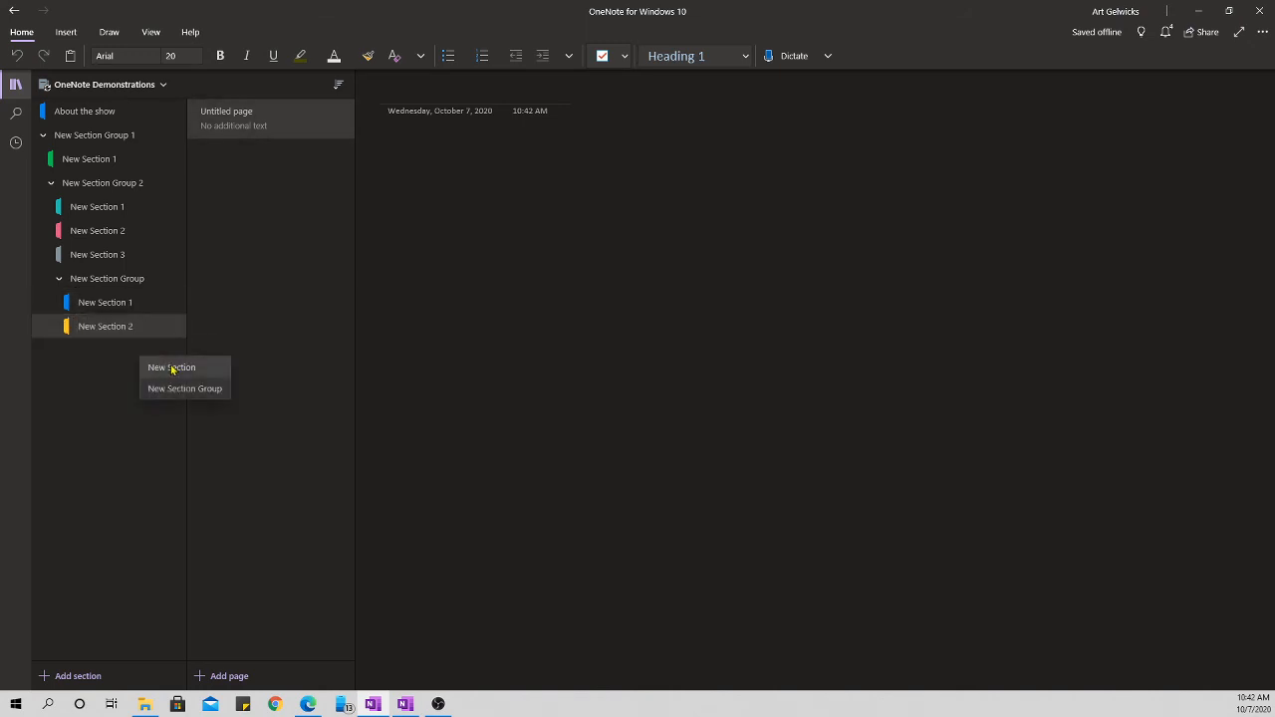
left_click(171, 367)
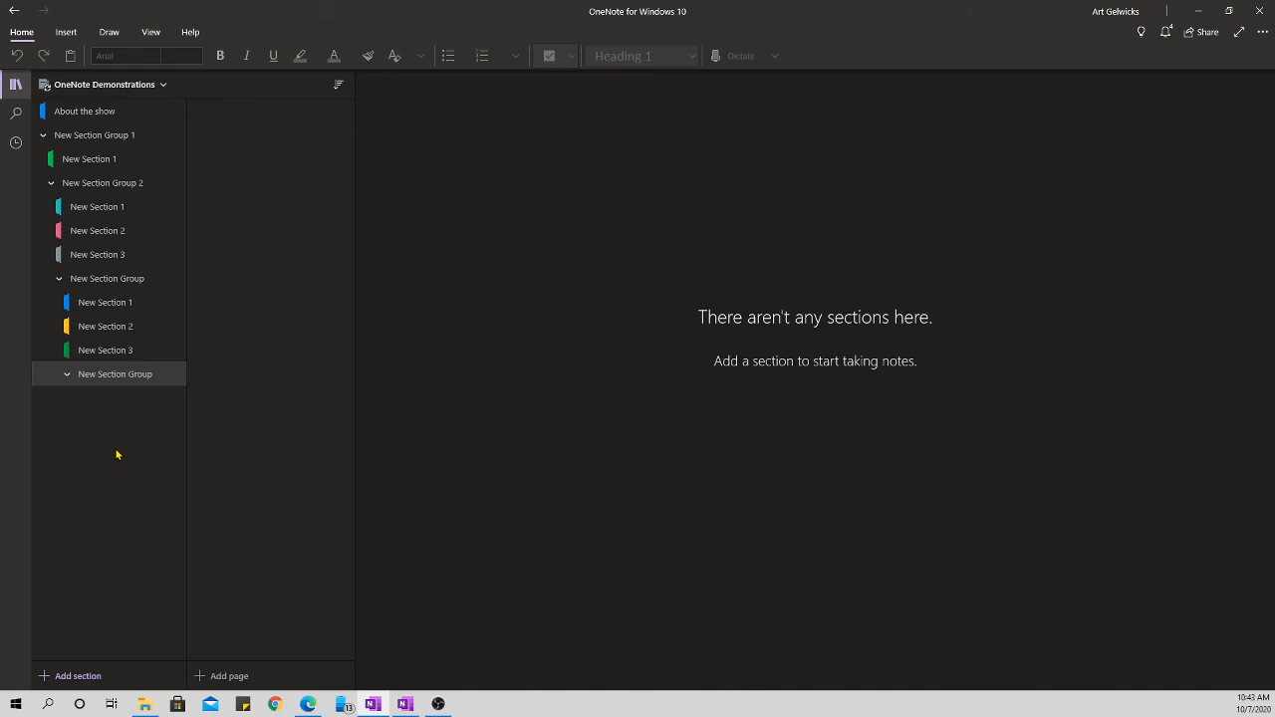
mouse_move(127, 440)
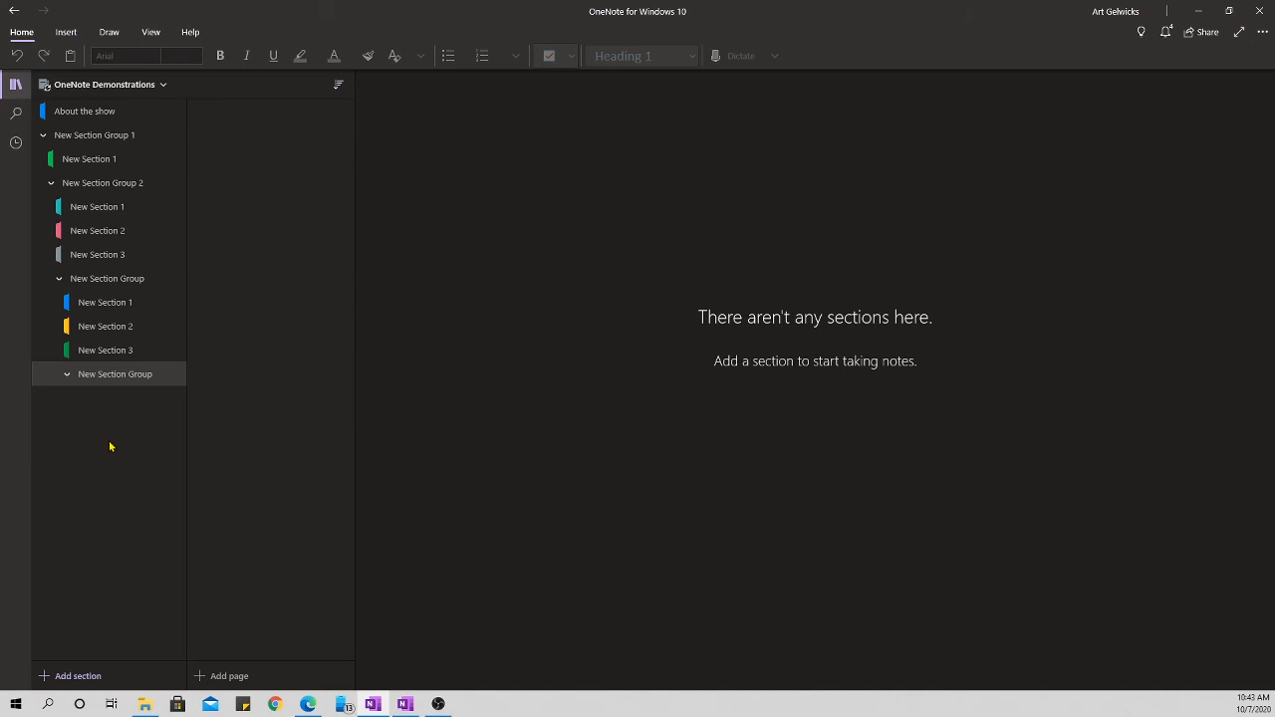
mouse_move(821, 434)
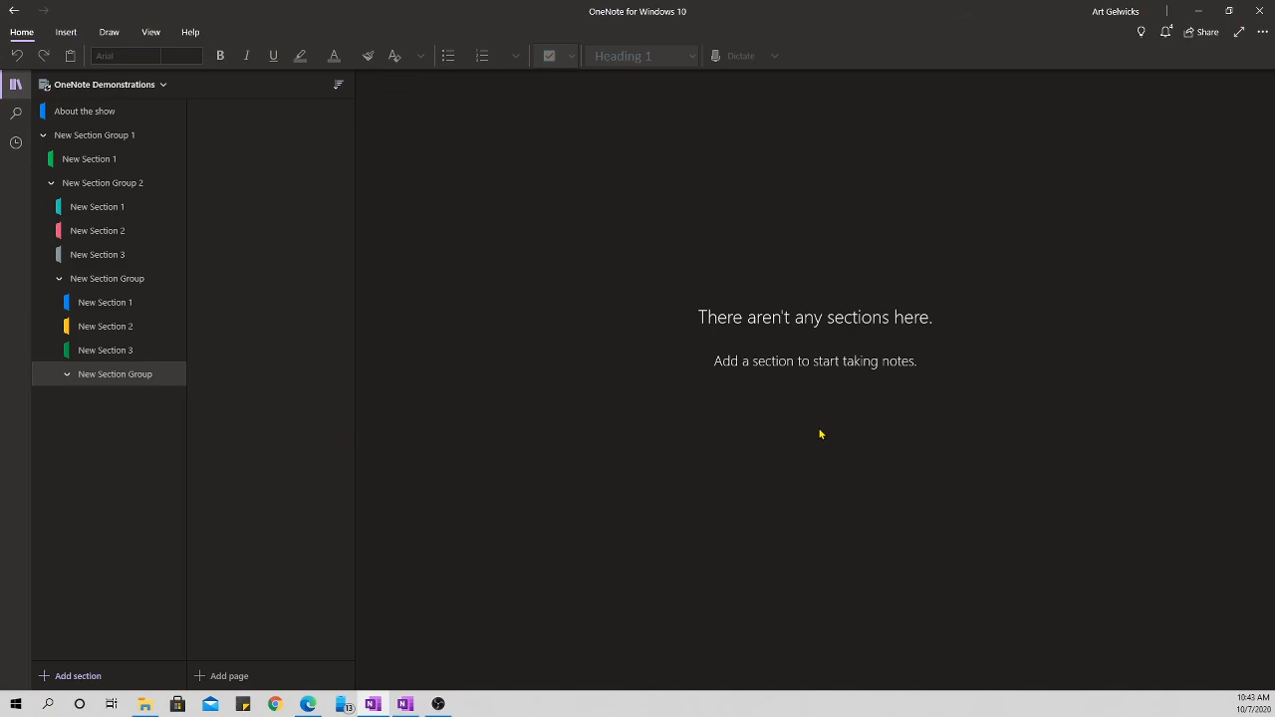